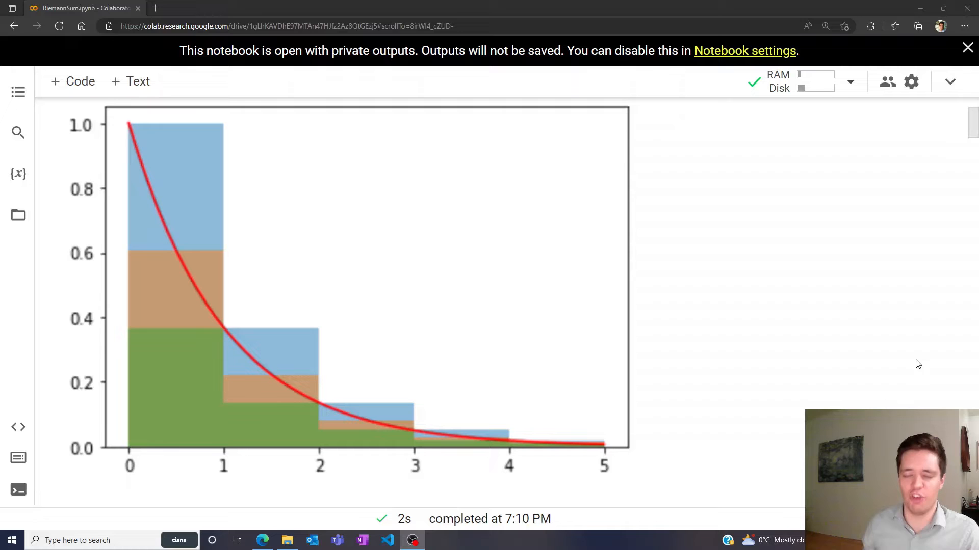
{"action": "mouse_move", "coordinate": [135, 160]}
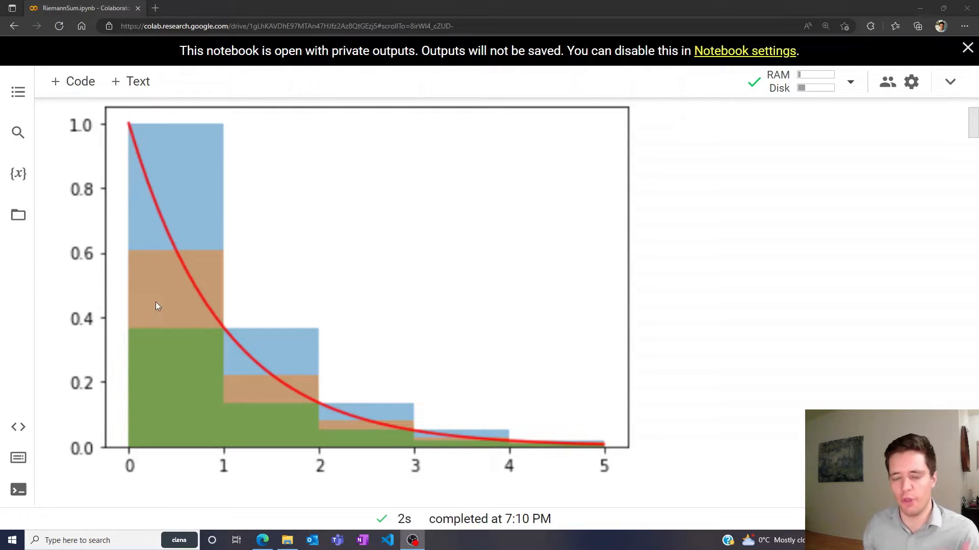
{"action": "mouse_move", "coordinate": [167, 355]}
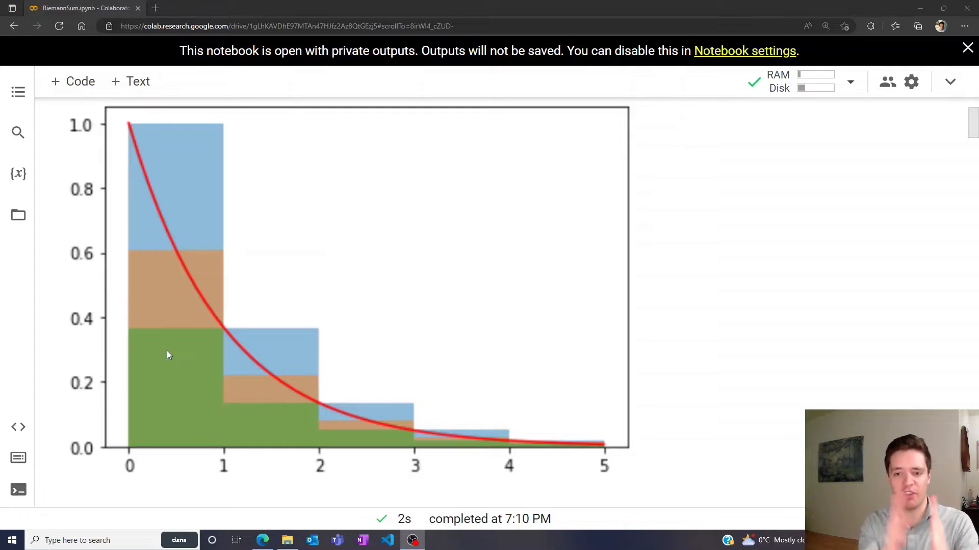
{"action": "mouse_move", "coordinate": [223, 459]}
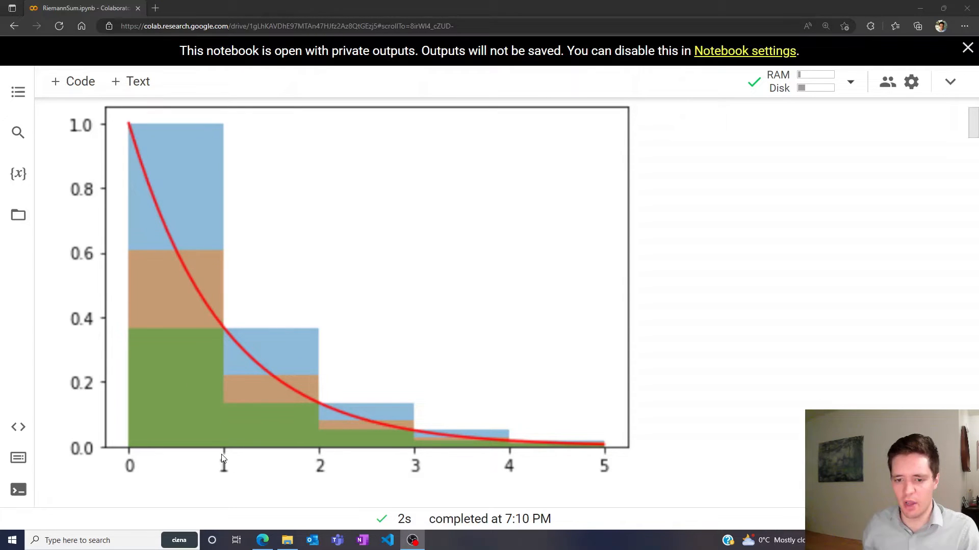
{"action": "mouse_move", "coordinate": [139, 221]}
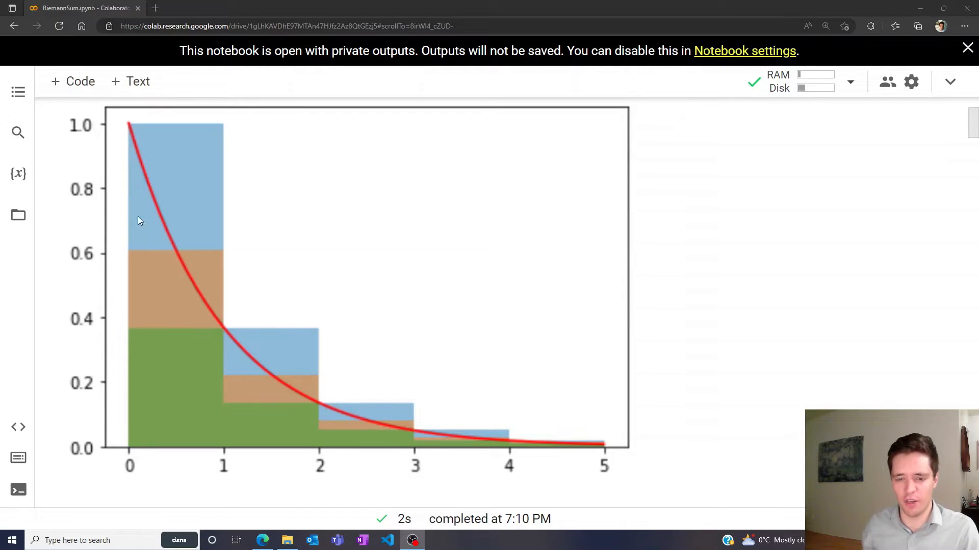
{"action": "mouse_move", "coordinate": [225, 448]}
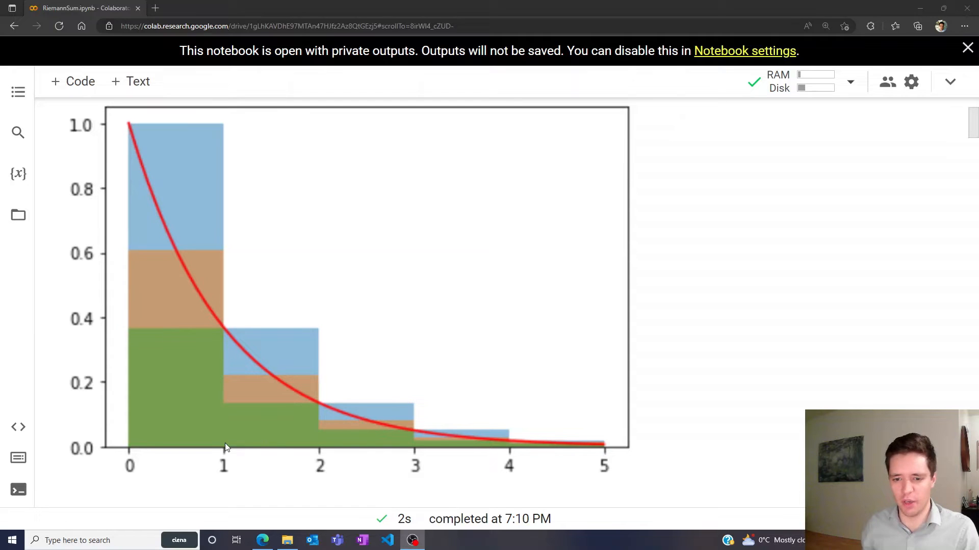
{"action": "mouse_move", "coordinate": [308, 405]}
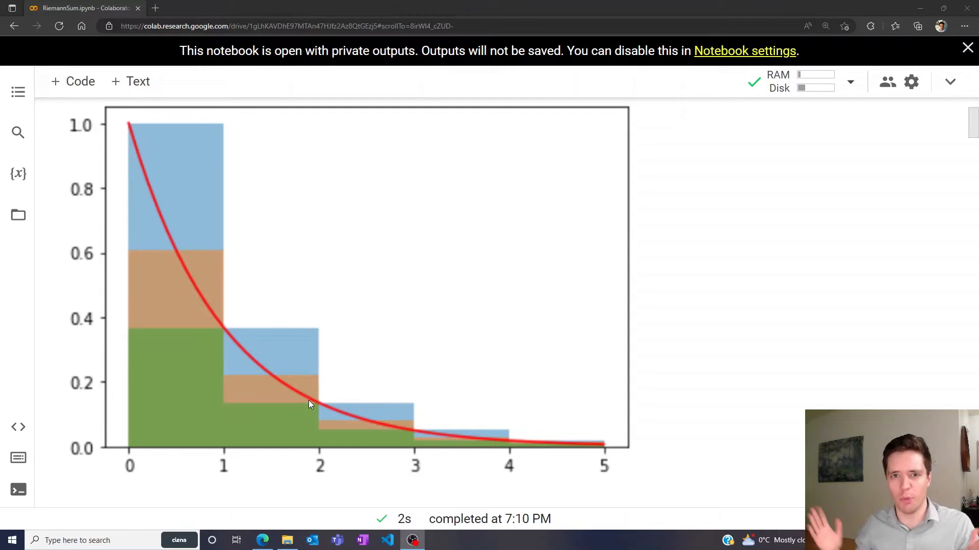
- Scroll down past the exp(-x) function and integral cell once it has run
{"action": "scroll", "scroll_direction": "down", "scroll_amount": 3}
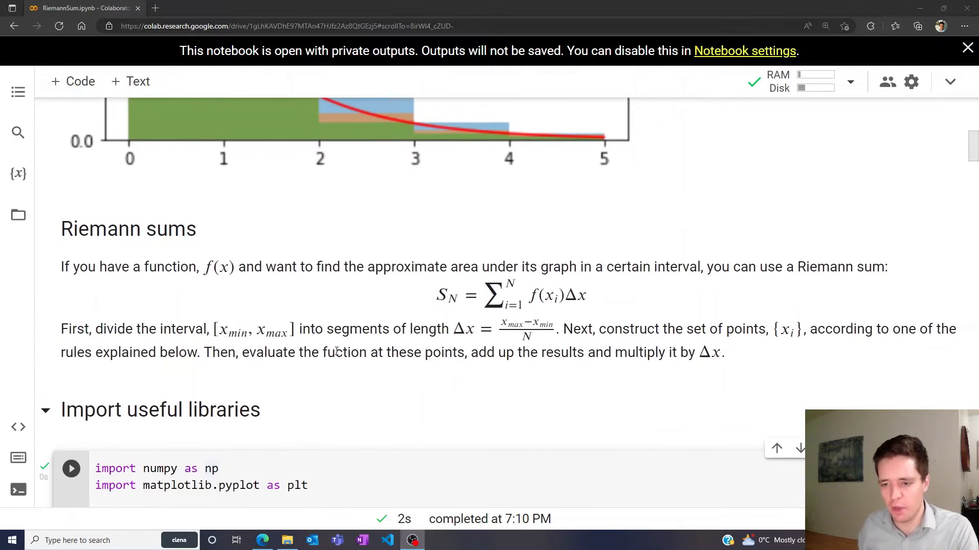
{"action": "scroll", "scroll_direction": "down", "scroll_amount": 3}
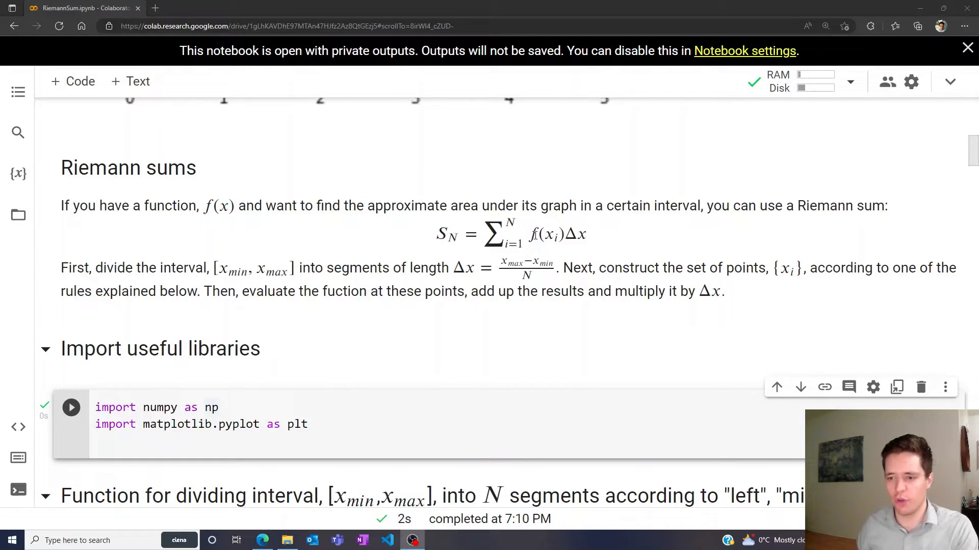
{"action": "mouse_move", "coordinate": [504, 276]}
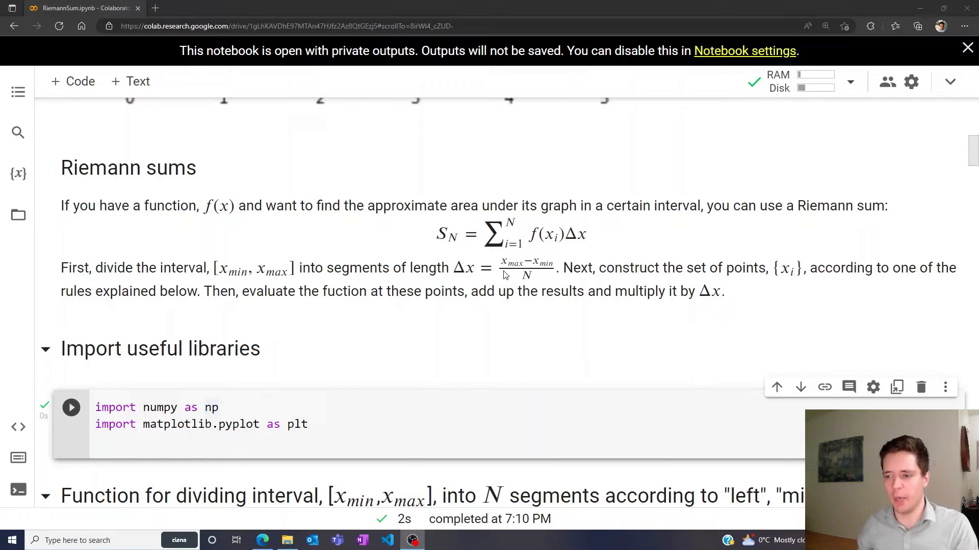
{"action": "left_click", "coordinate": [433, 442]}
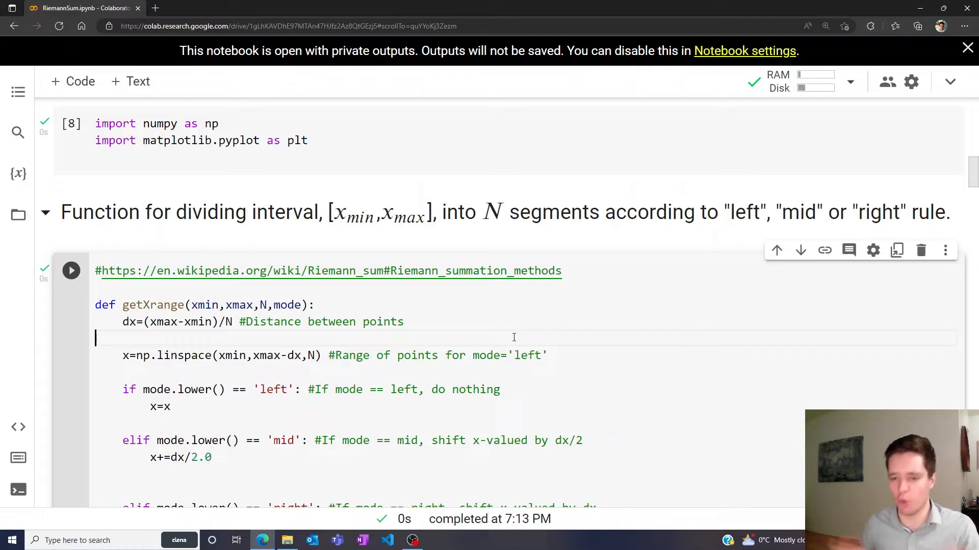
{"action": "scroll", "scroll_direction": "down", "scroll_amount": 3}
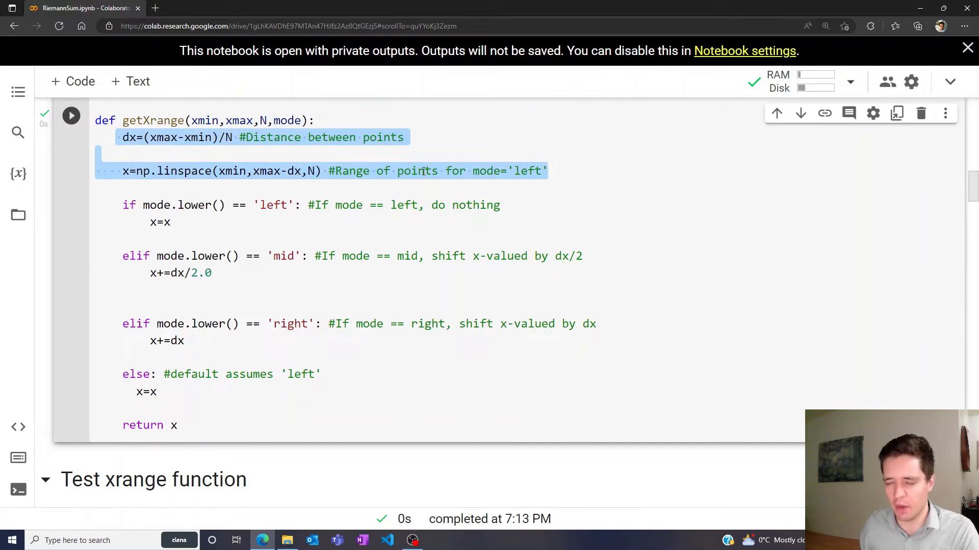
{"action": "left_click", "coordinate": [304, 172]}
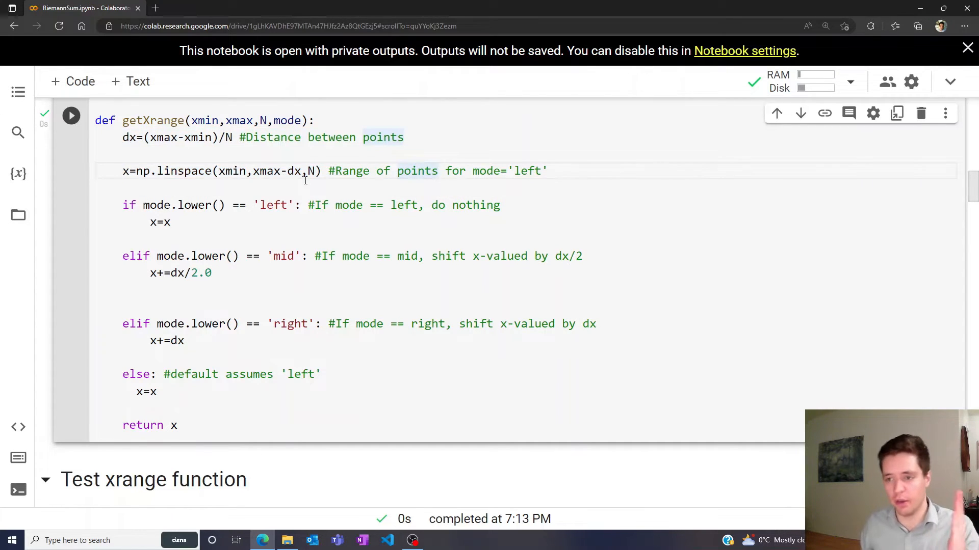
{"action": "scroll", "scroll_direction": "down", "scroll_amount": 3}
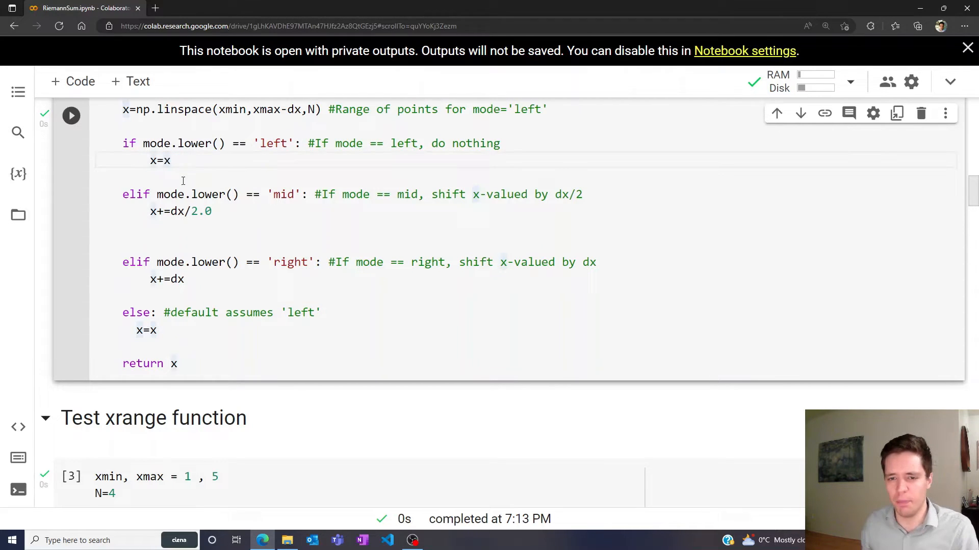
{"action": "mouse_move", "coordinate": [205, 194]}
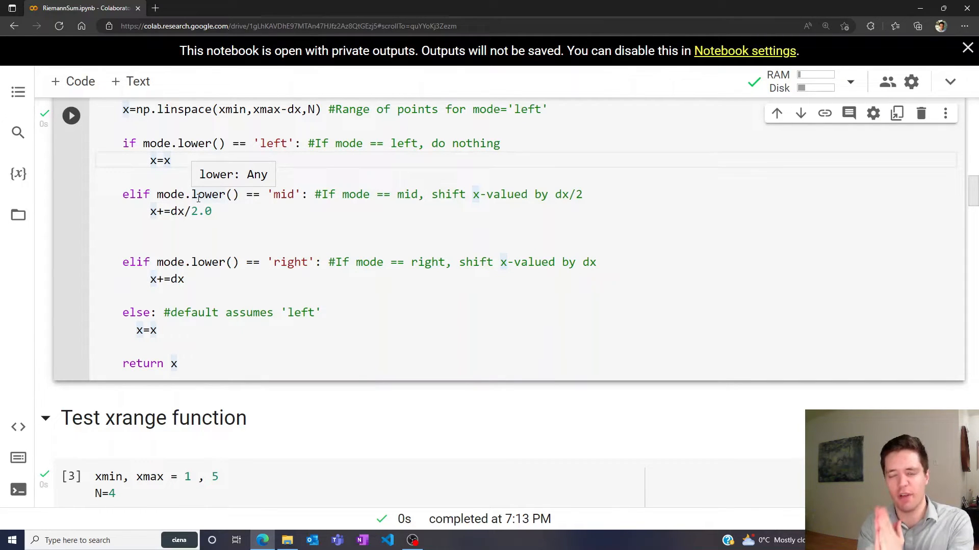
{"action": "mouse_move", "coordinate": [206, 284]}
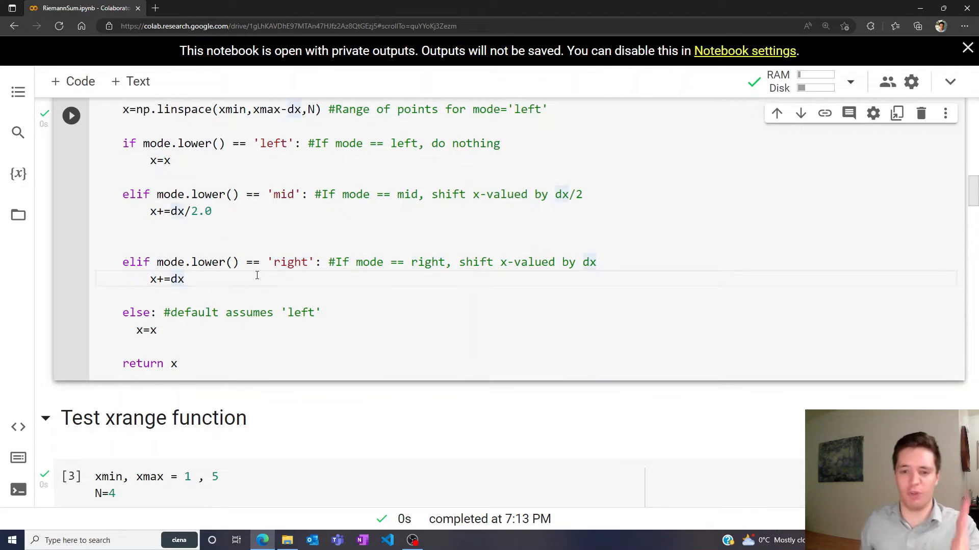
{"action": "scroll", "scroll_direction": "down", "scroll_amount": 3}
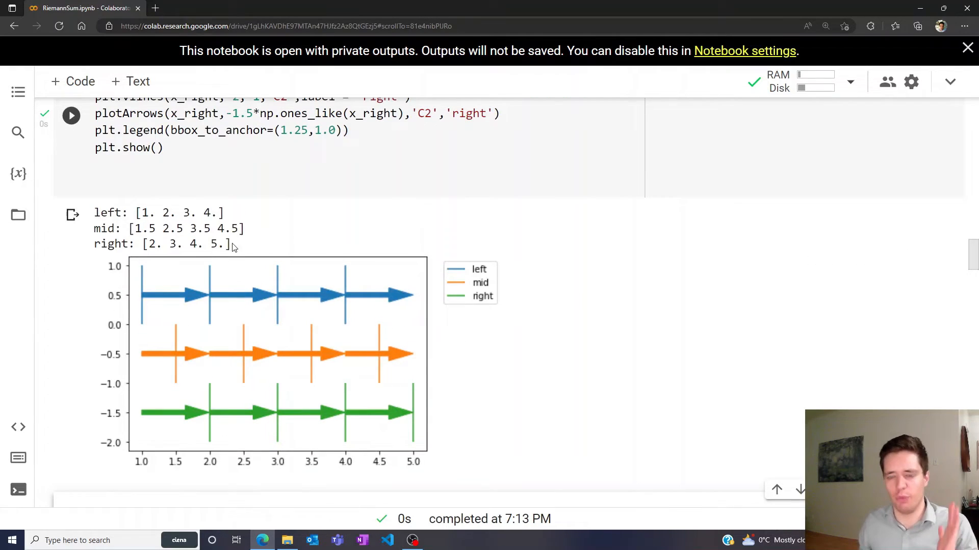
{"action": "mouse_move", "coordinate": [186, 225]}
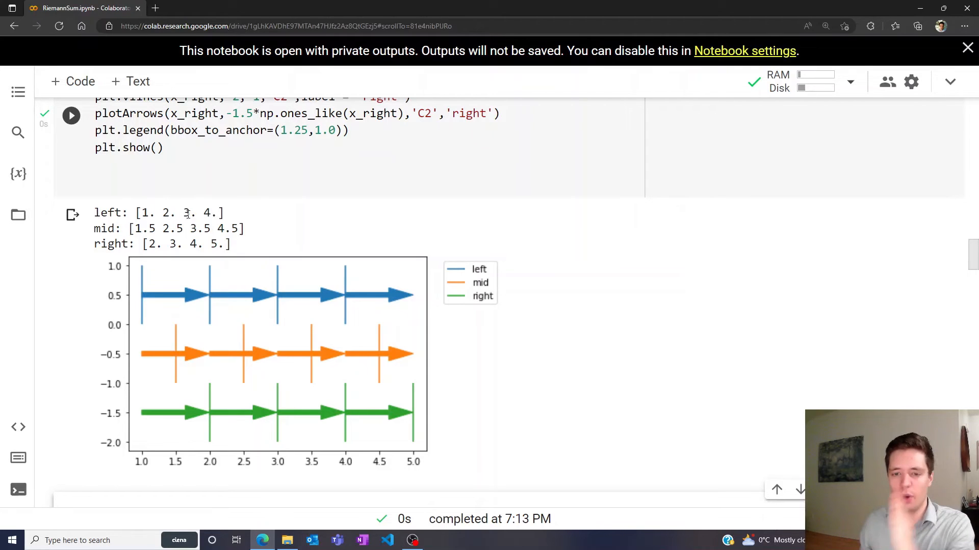
{"action": "mouse_move", "coordinate": [148, 292]}
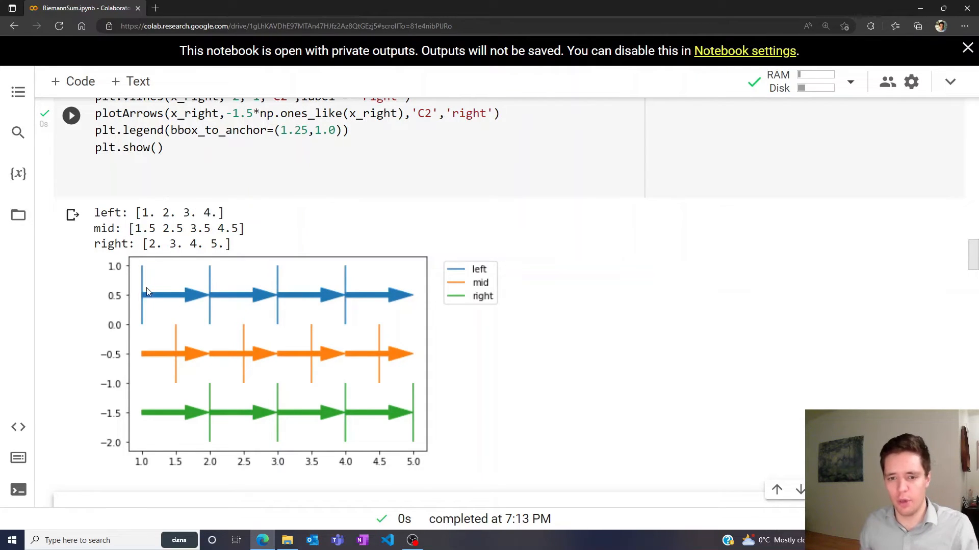
{"action": "mouse_move", "coordinate": [150, 289]}
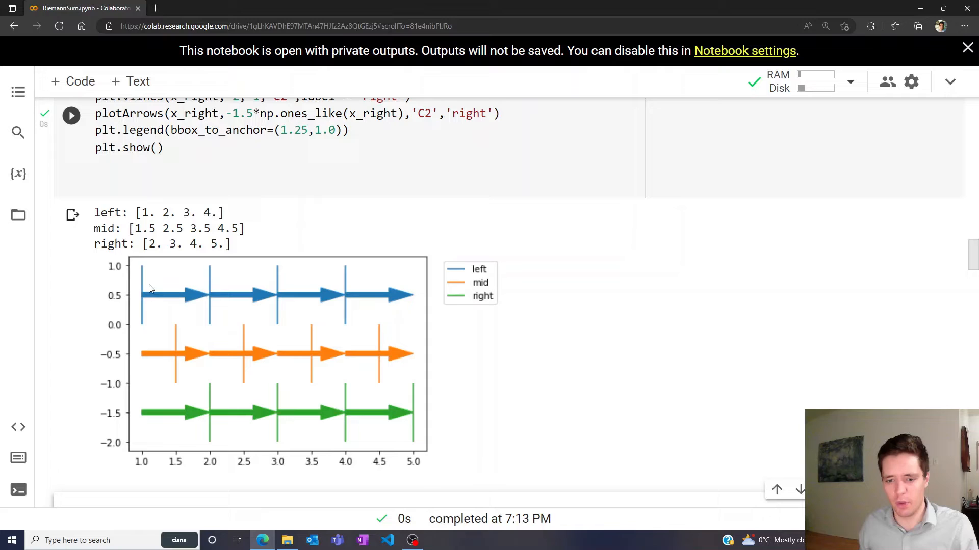
{"action": "mouse_move", "coordinate": [276, 300]}
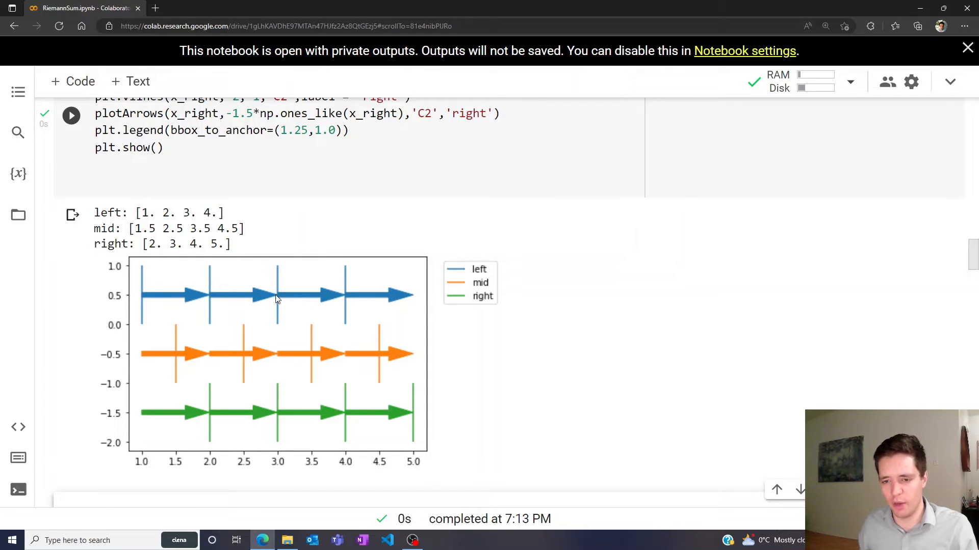
{"action": "mouse_move", "coordinate": [410, 293]}
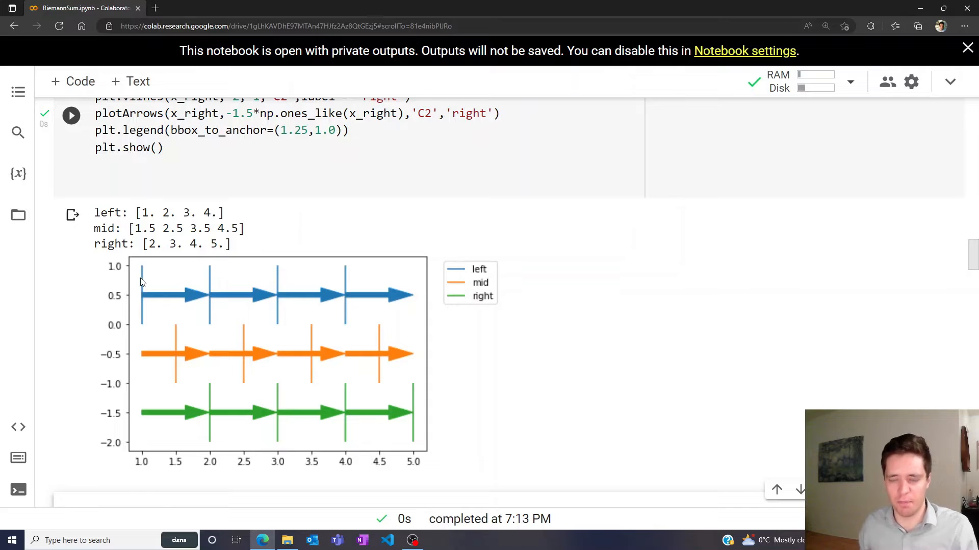
{"action": "mouse_move", "coordinate": [176, 356]}
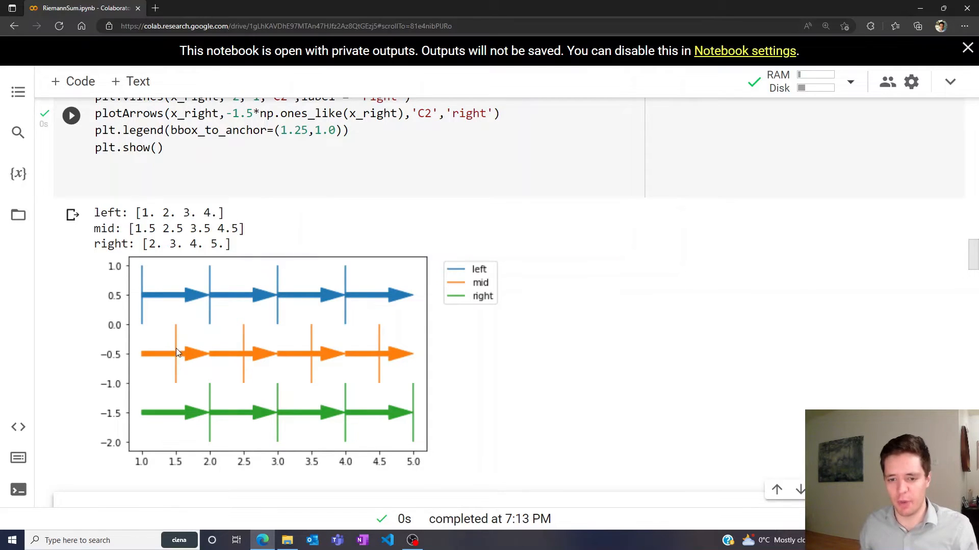
{"action": "mouse_move", "coordinate": [348, 353]}
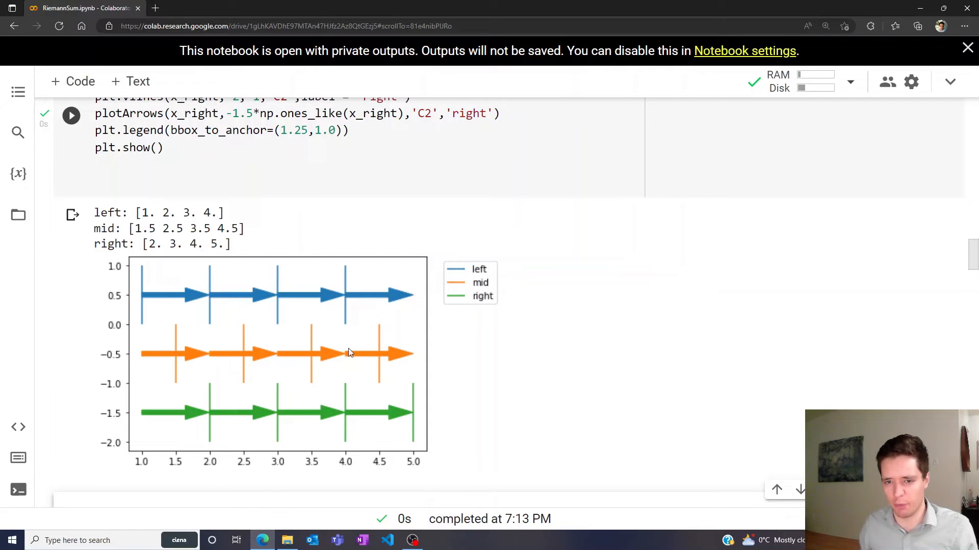
{"action": "mouse_move", "coordinate": [203, 402]}
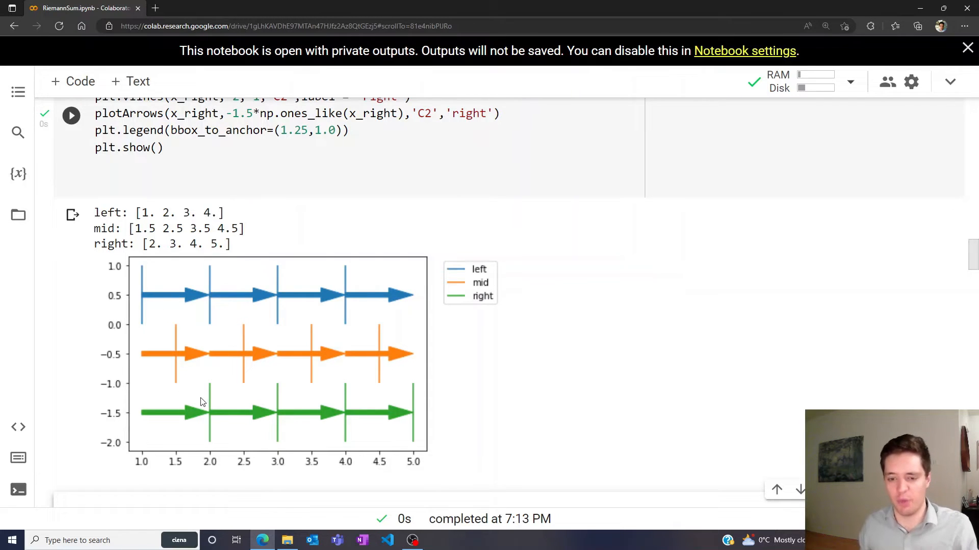
{"action": "mouse_move", "coordinate": [423, 402]}
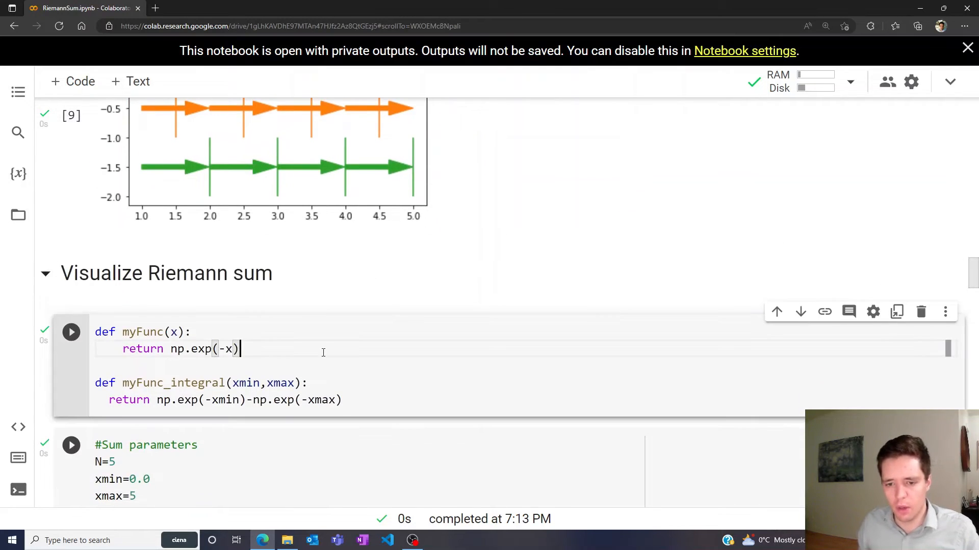
- Check xmin 0.0, xmax and getXrange, then re-run the N=5 Riemann-sum plotting cell
{"action": "scroll", "scroll_direction": "down", "scroll_amount": 3}
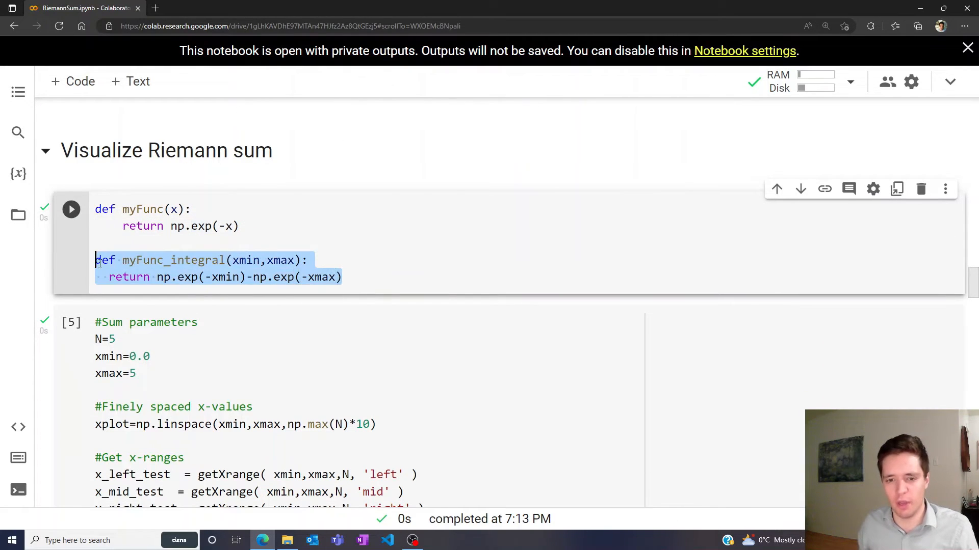
{"action": "mouse_move", "coordinate": [173, 260]}
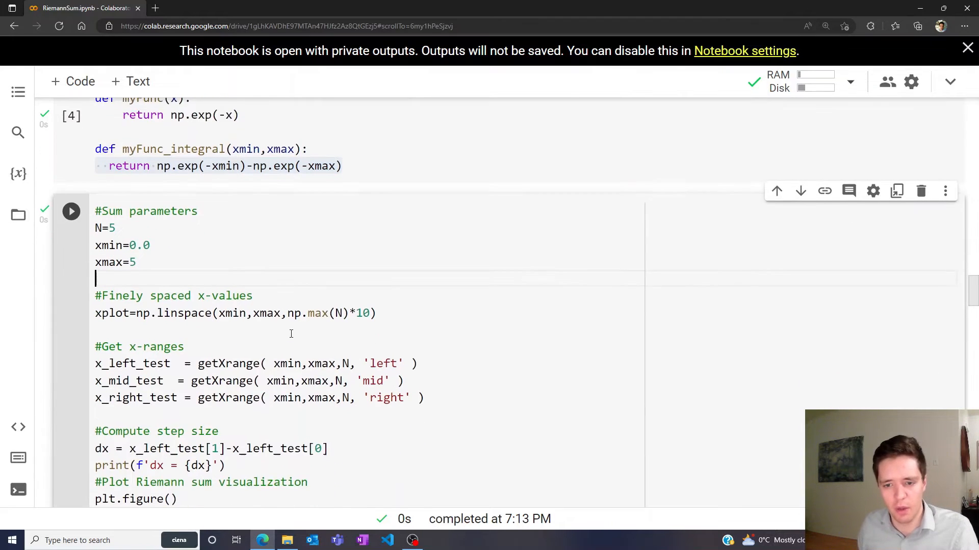
{"action": "scroll", "scroll_direction": "down", "scroll_amount": 3}
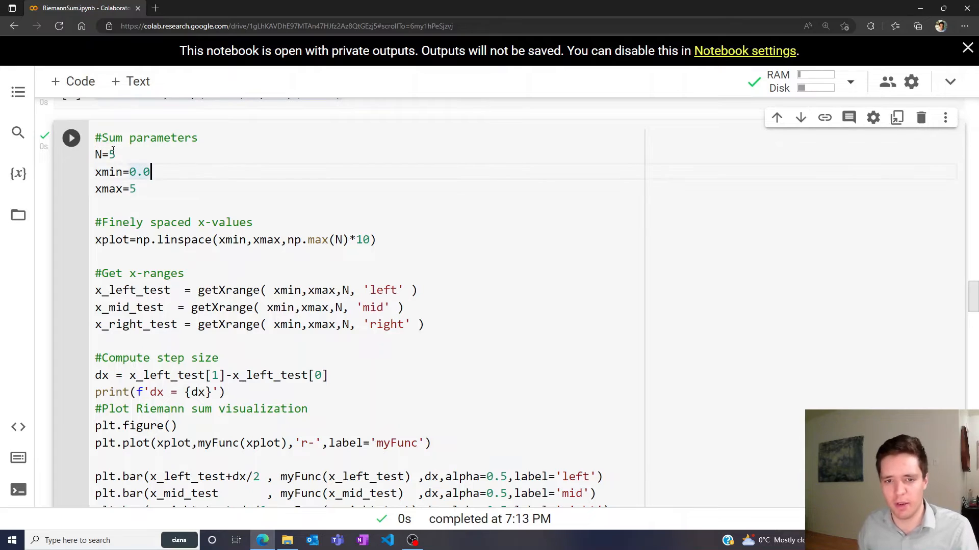
{"action": "double_click", "coordinate": [140, 171]}
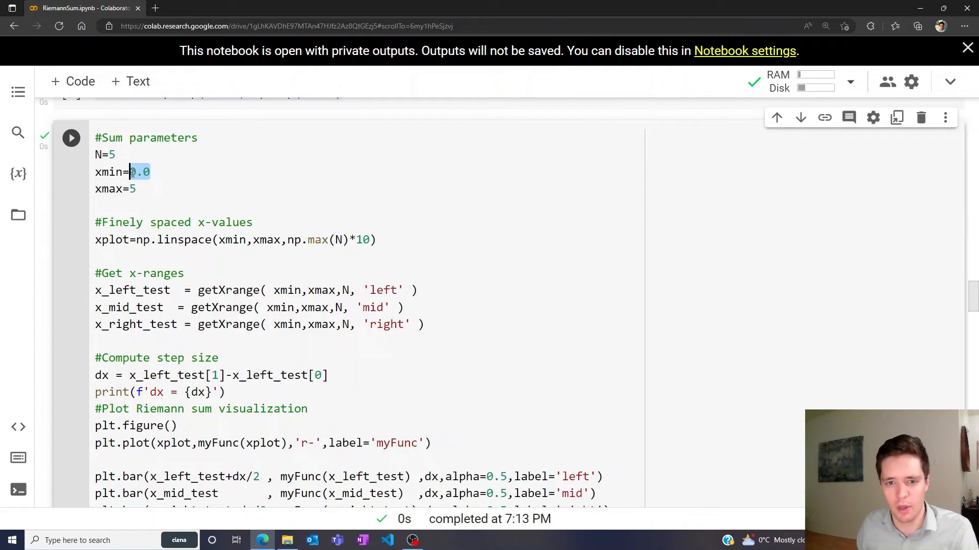
{"action": "scroll", "scroll_direction": "down", "scroll_amount": 3}
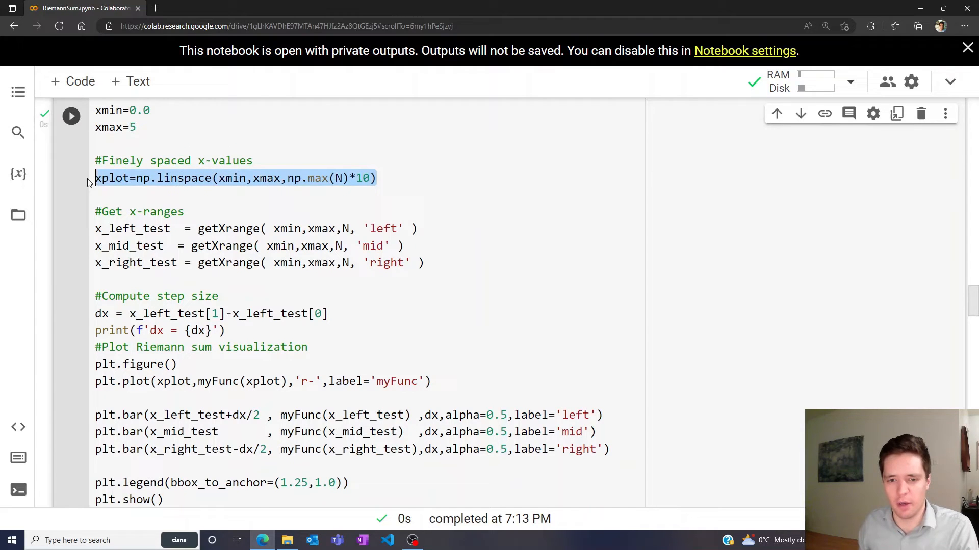
{"action": "left_click", "coordinate": [290, 229]}
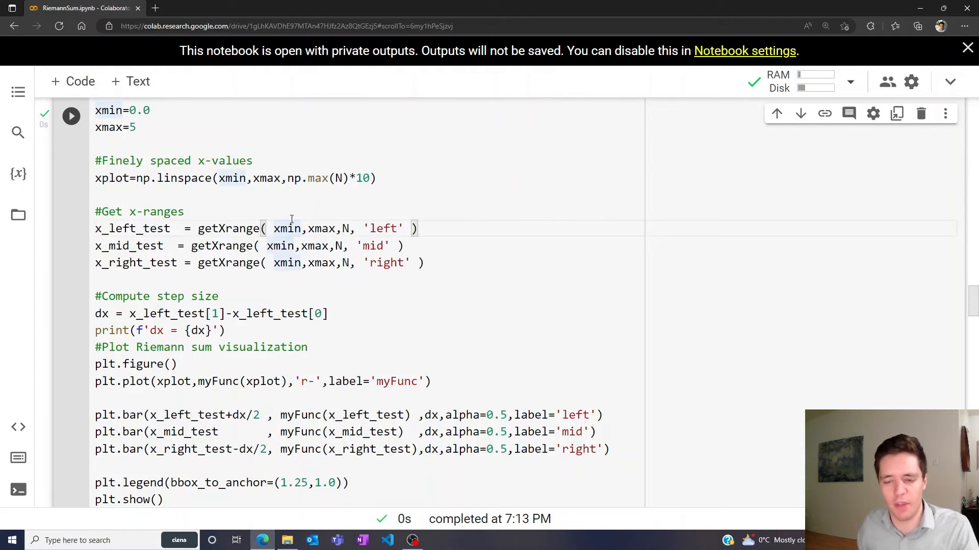
{"action": "left_click", "coordinate": [70, 116]}
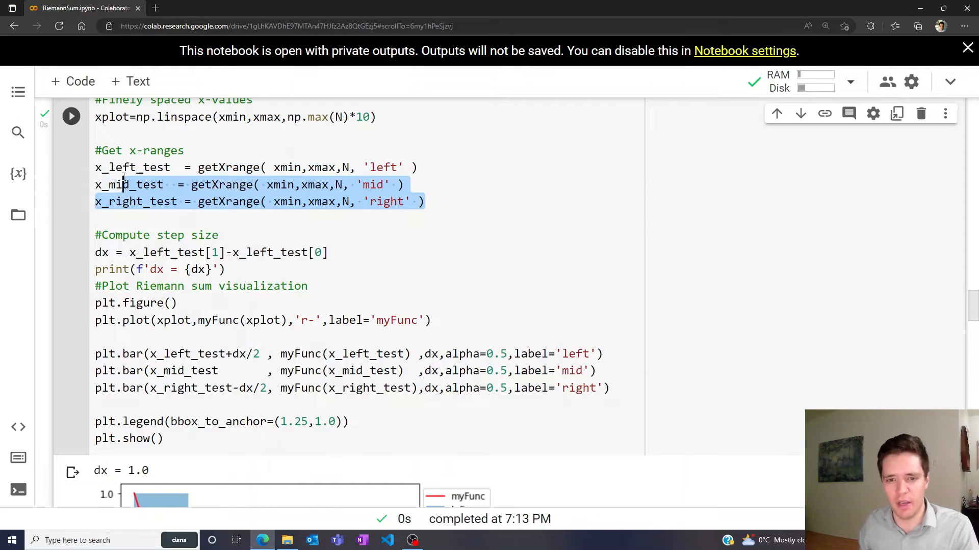
{"action": "left_click", "coordinate": [215, 253]}
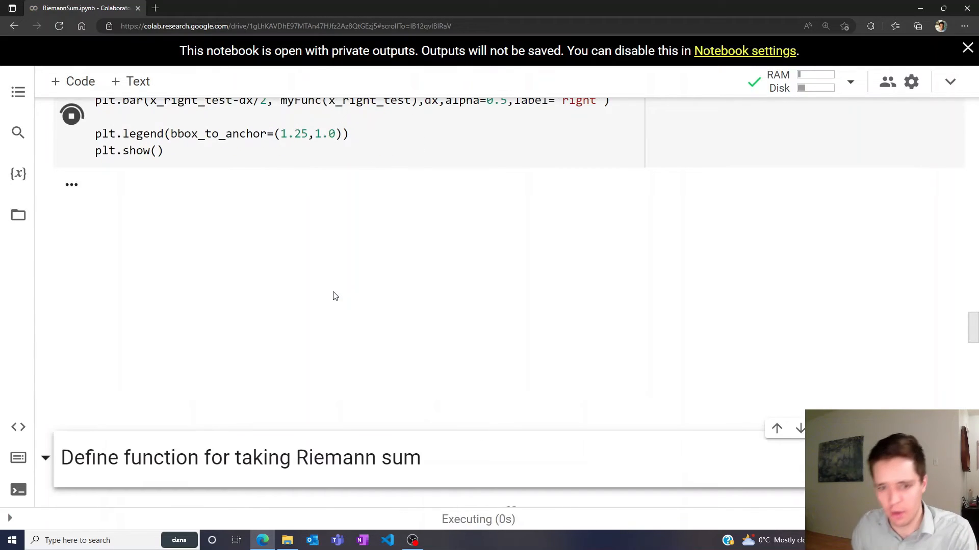
- Let the cell finish and inspect the dx = 0.1 plot of thin rectangles
{"action": "left_click", "coordinate": [70, 116]}
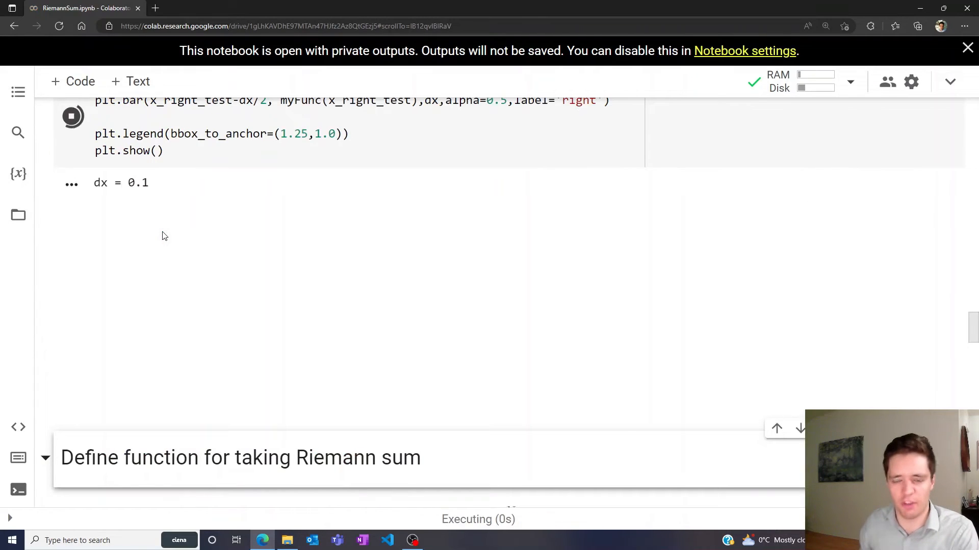
{"action": "left_click", "coordinate": [71, 116]}
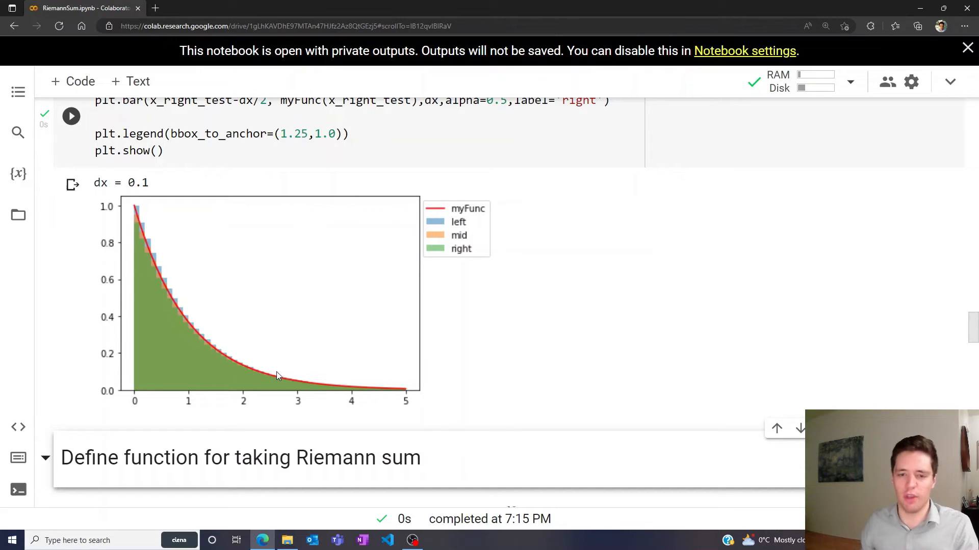
{"action": "mouse_move", "coordinate": [254, 315]}
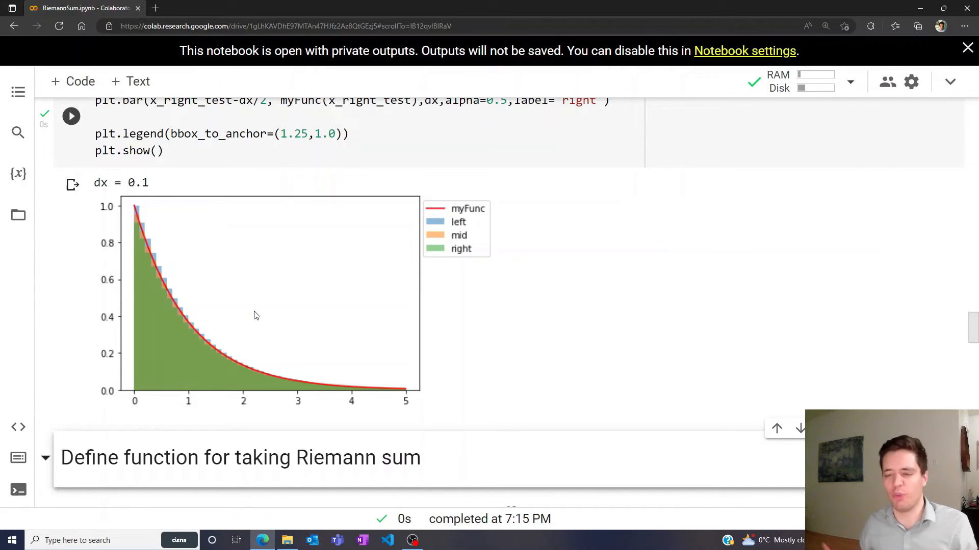
{"action": "mouse_move", "coordinate": [489, 258]}
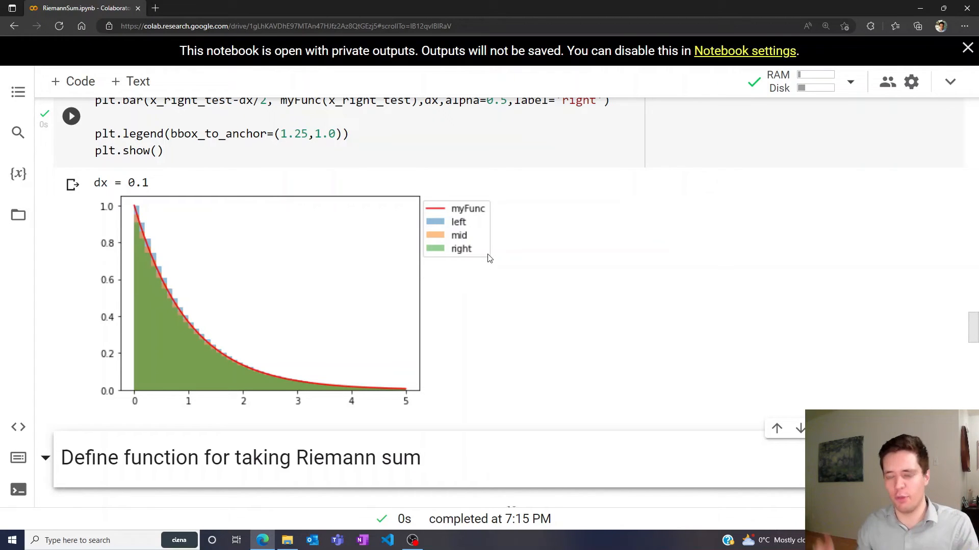
{"action": "scroll", "scroll_direction": "down", "scroll_amount": 3}
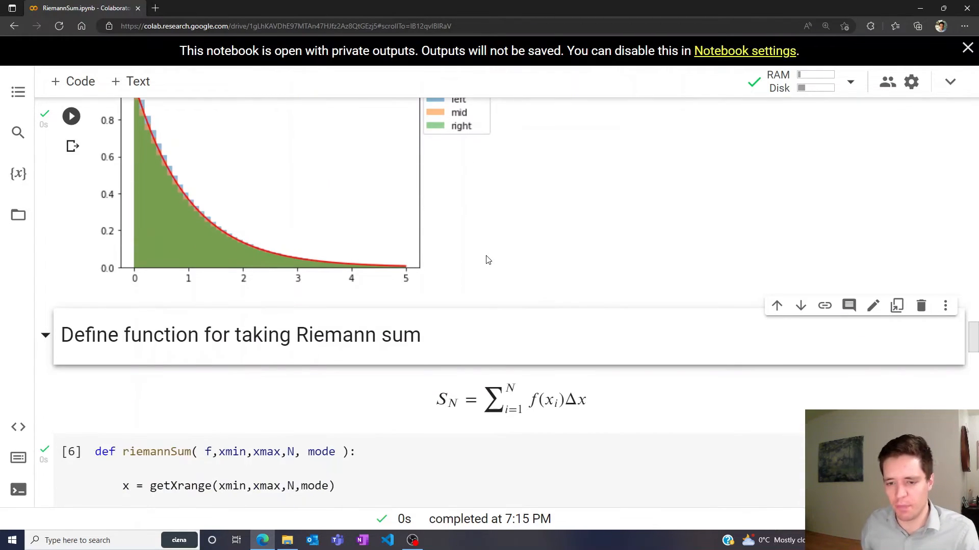
{"action": "scroll", "scroll_direction": "down", "scroll_amount": 3}
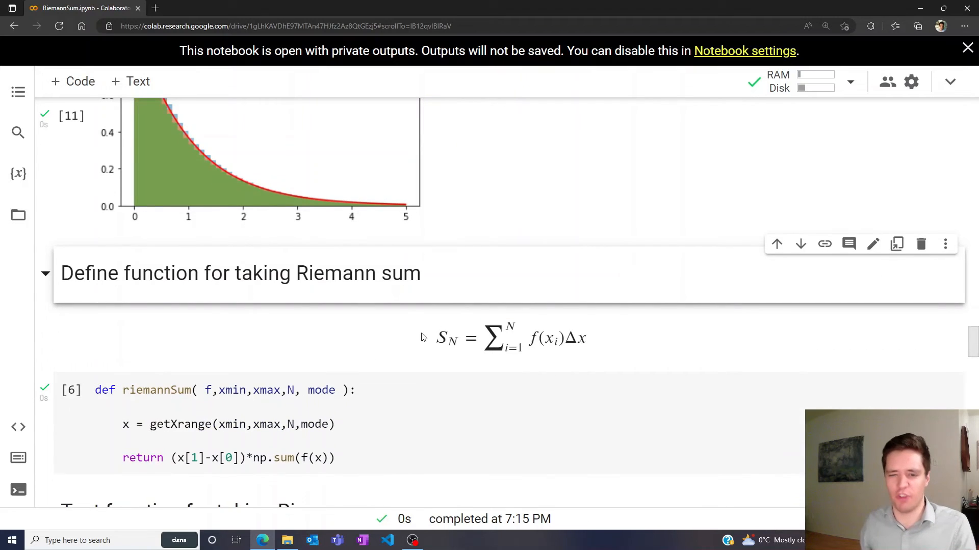
{"action": "left_click", "coordinate": [206, 390]}
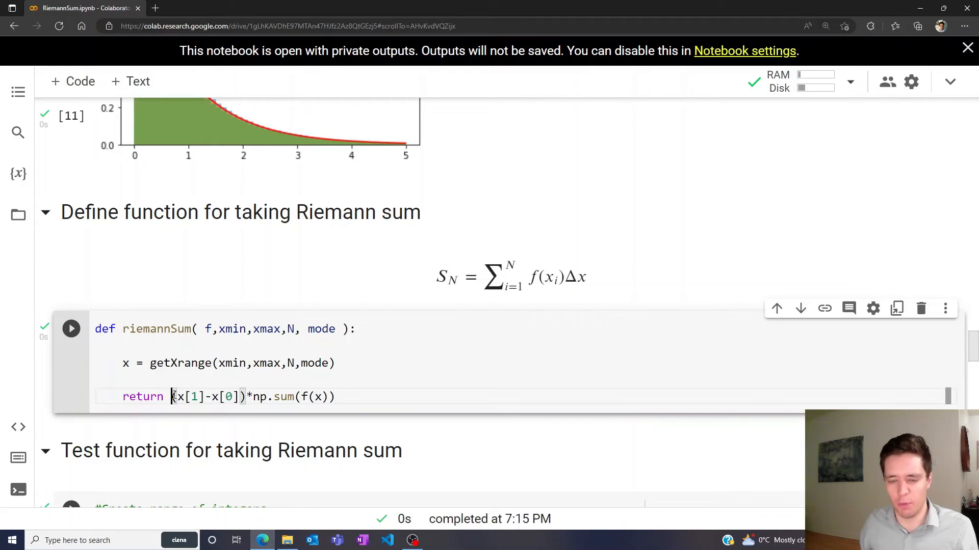
{"action": "left_click_drag", "start_coordinate": [172, 397], "coordinate": [245, 396]}
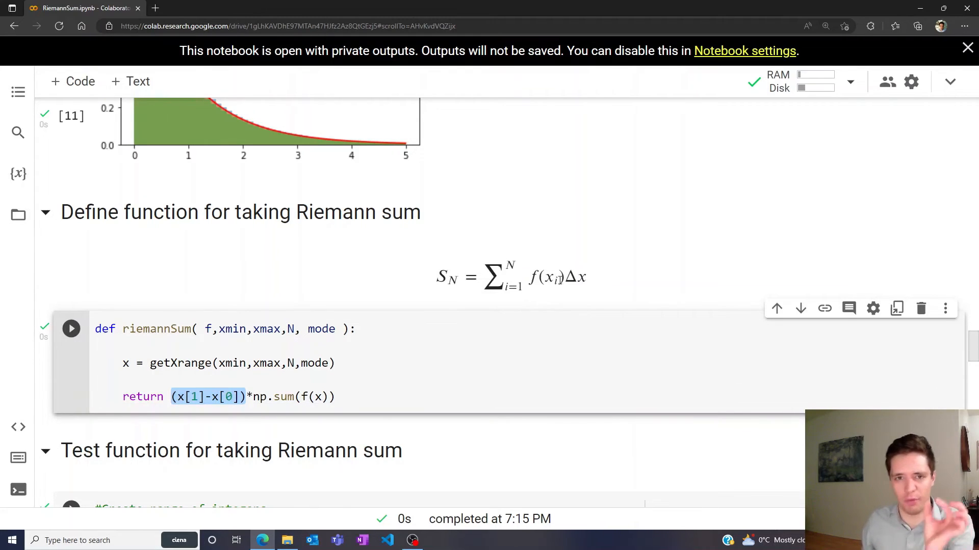
{"action": "scroll", "scroll_direction": "down", "scroll_amount": 3}
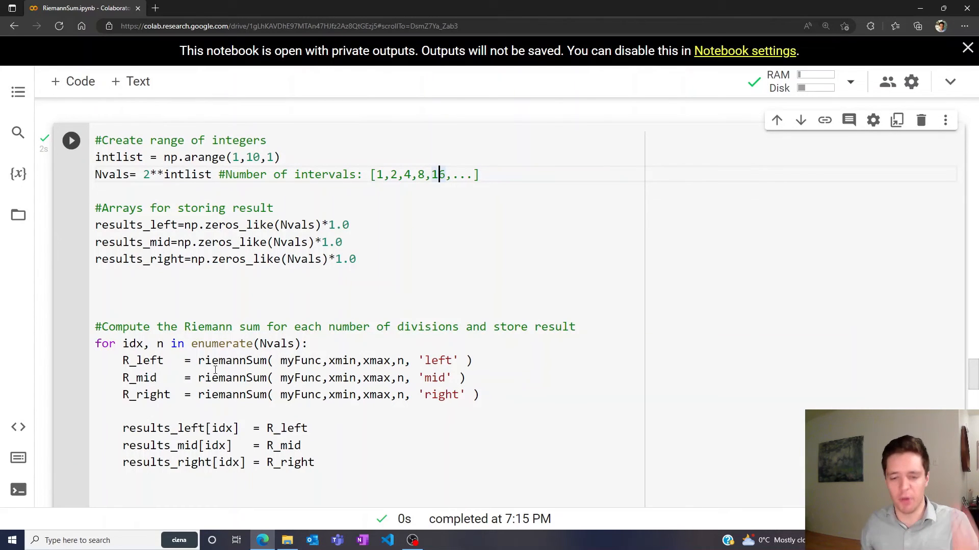
{"action": "mouse_move", "coordinate": [145, 394]}
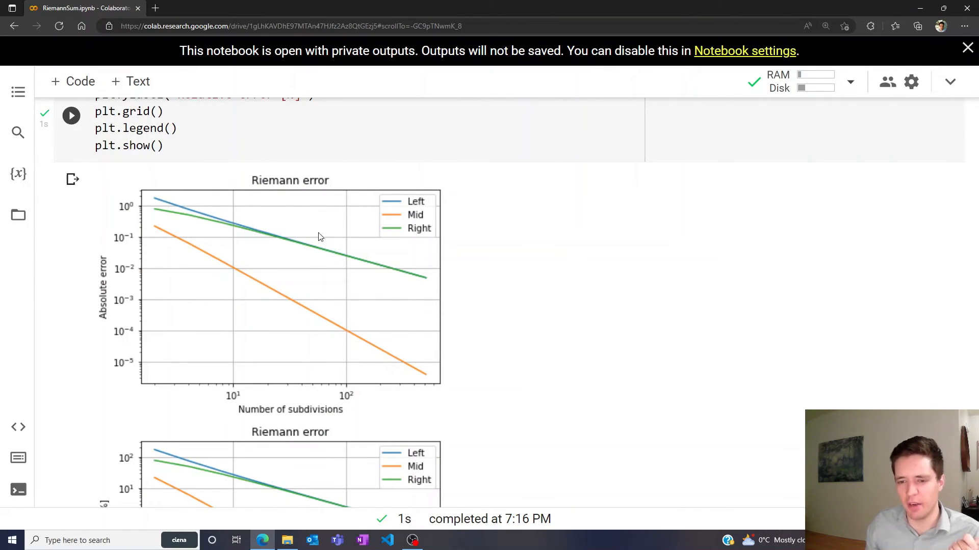
{"action": "mouse_move", "coordinate": [296, 234]}
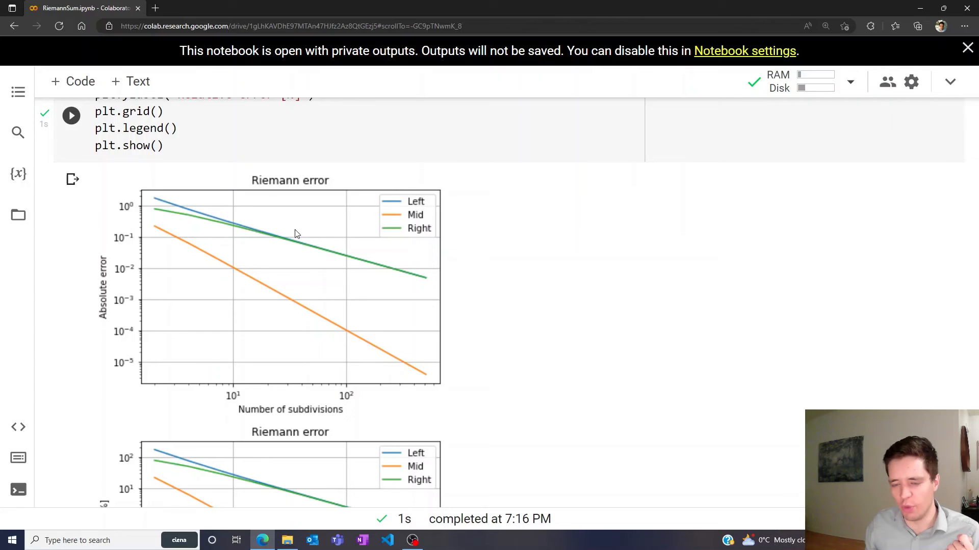
{"action": "mouse_move", "coordinate": [209, 248]}
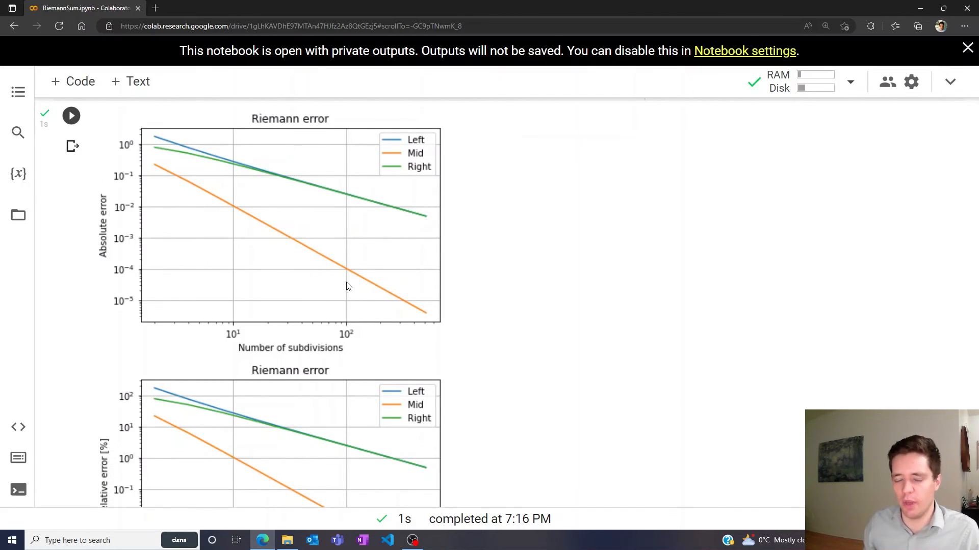
{"action": "mouse_move", "coordinate": [260, 213]}
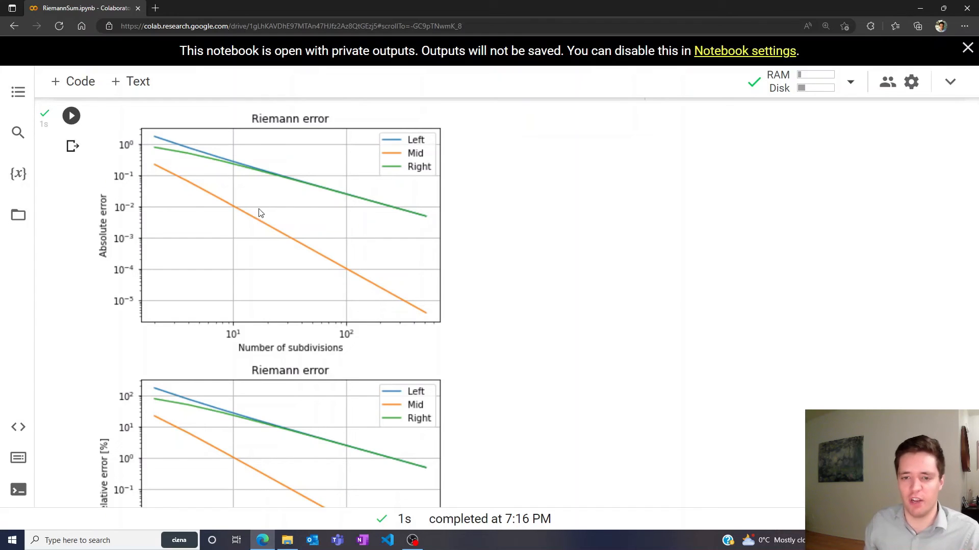
{"action": "mouse_move", "coordinate": [236, 211]}
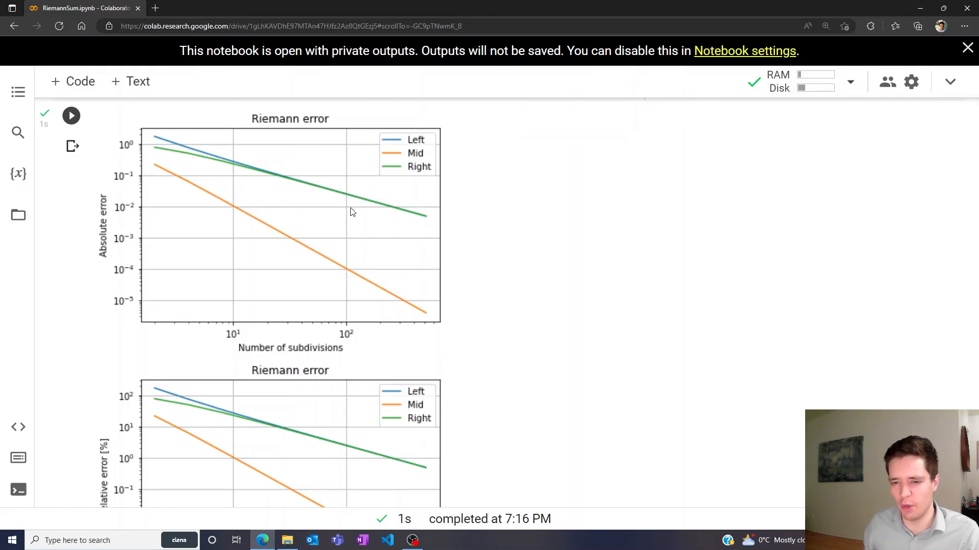
{"action": "mouse_move", "coordinate": [337, 246]}
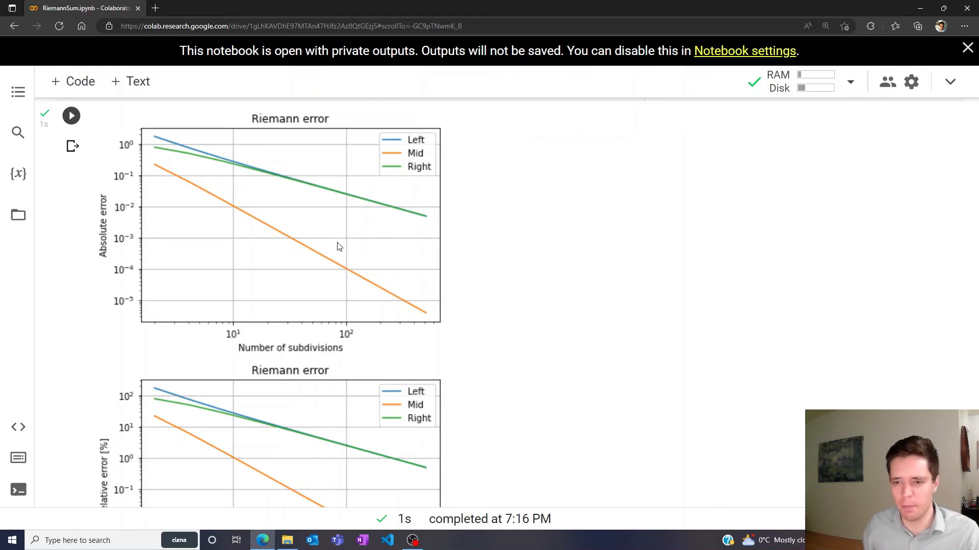
{"action": "mouse_move", "coordinate": [421, 179]}
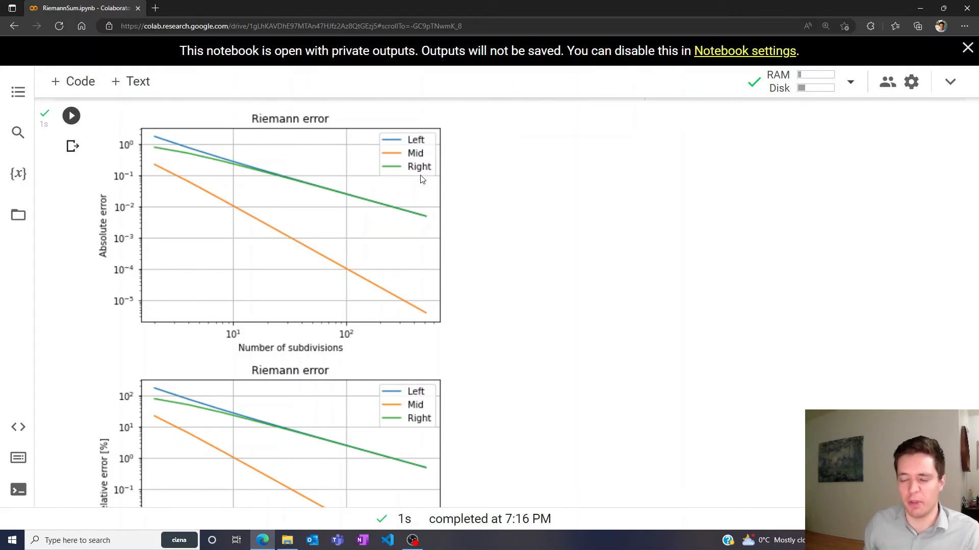
{"action": "mouse_move", "coordinate": [236, 157]}
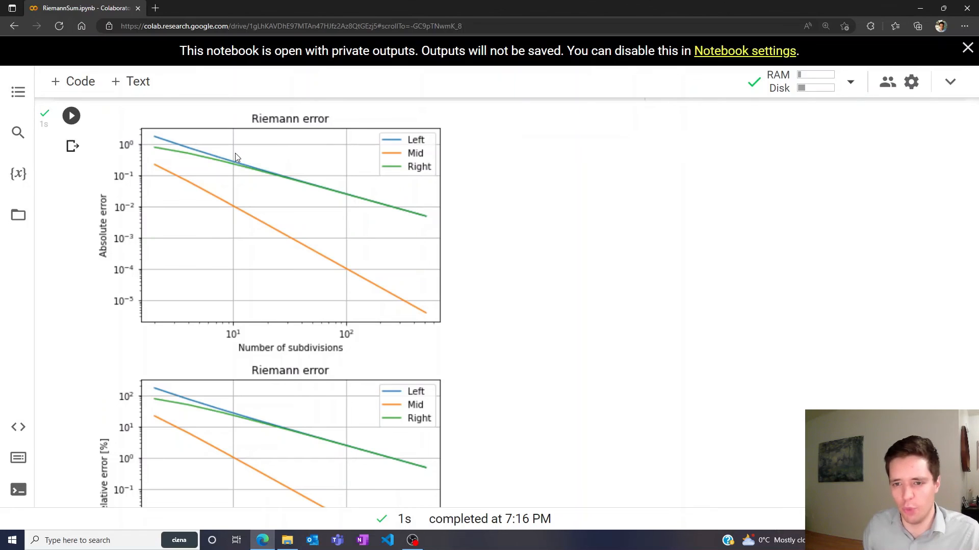
{"action": "mouse_move", "coordinate": [367, 173]}
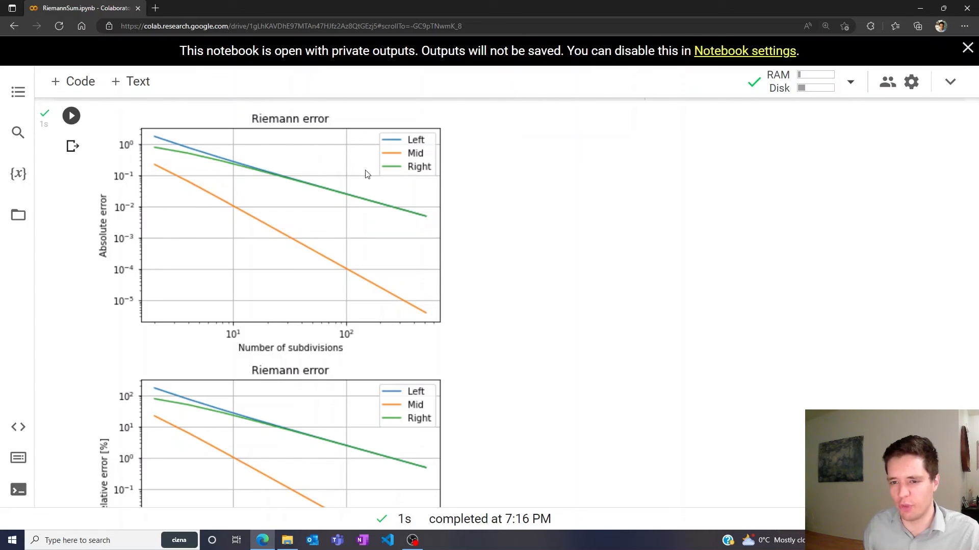
{"action": "mouse_move", "coordinate": [351, 200]}
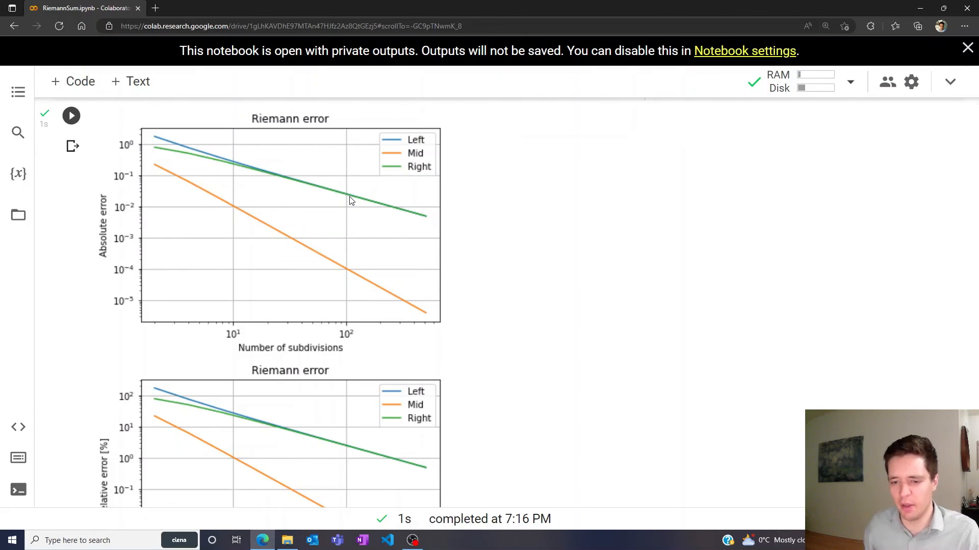
{"action": "scroll", "scroll_direction": "down", "scroll_amount": 3}
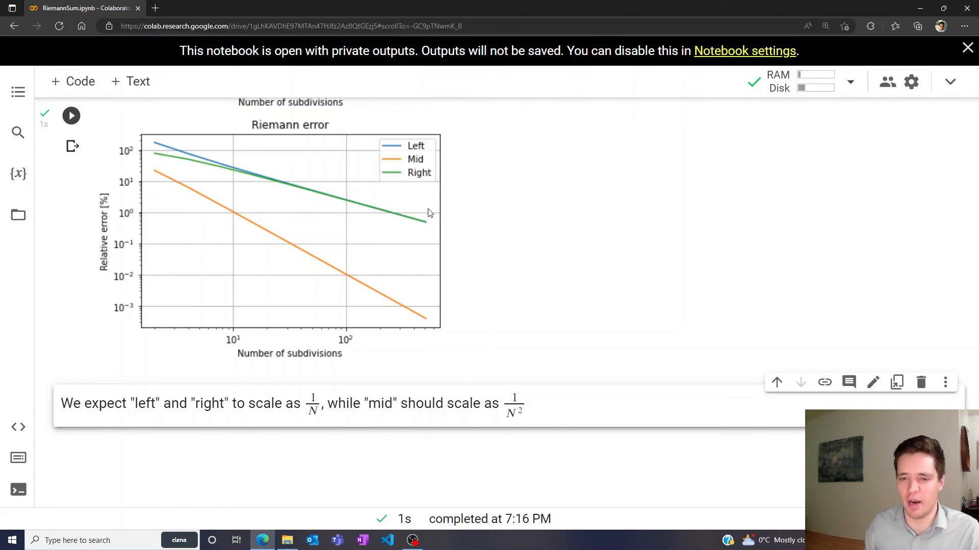
{"action": "scroll", "scroll_direction": "down", "scroll_amount": 3}
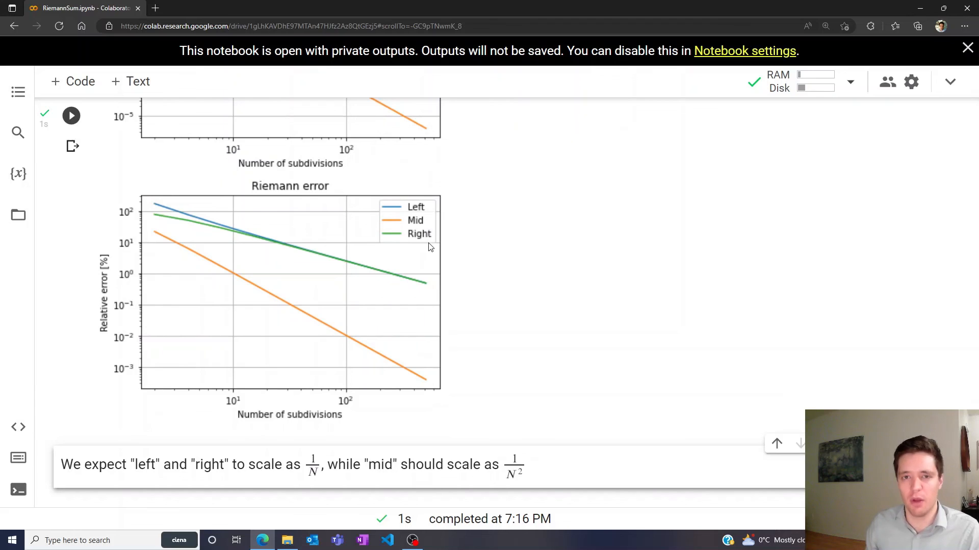